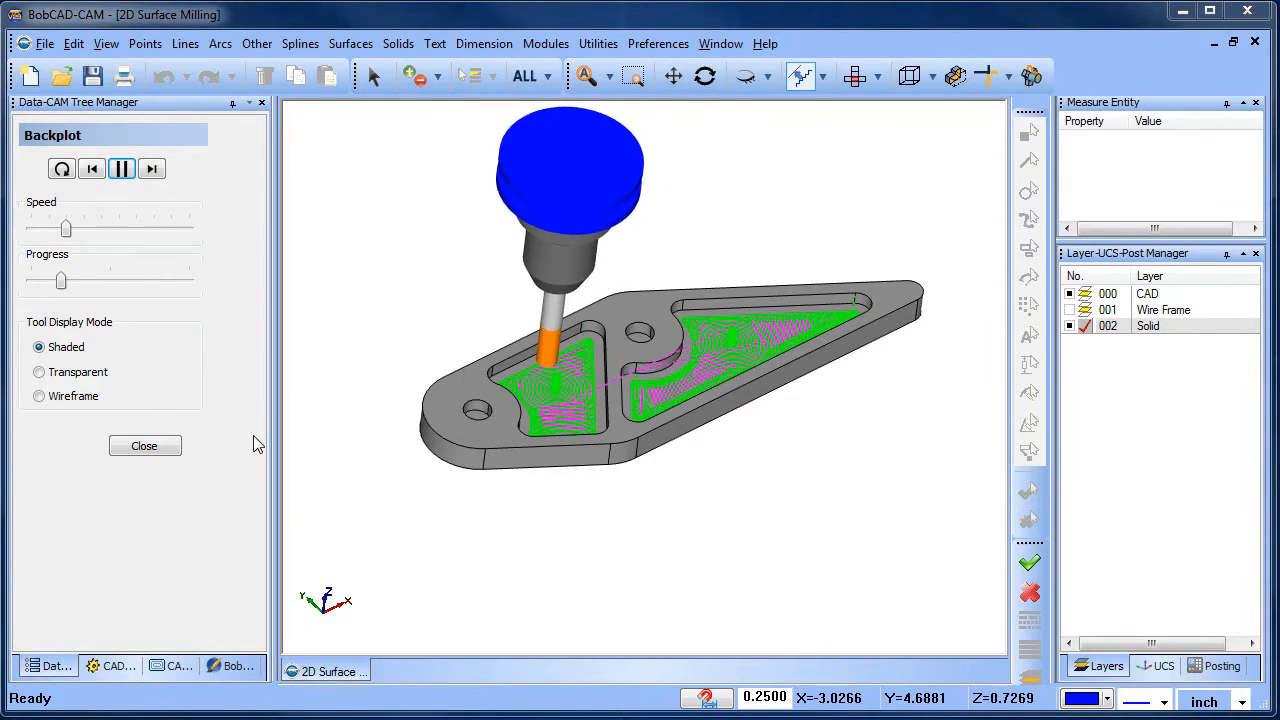
Close the Backplot simulation and select the pocket feature's Geometry entry in the tree
{"action": "left_click", "coordinate": [144, 444]}
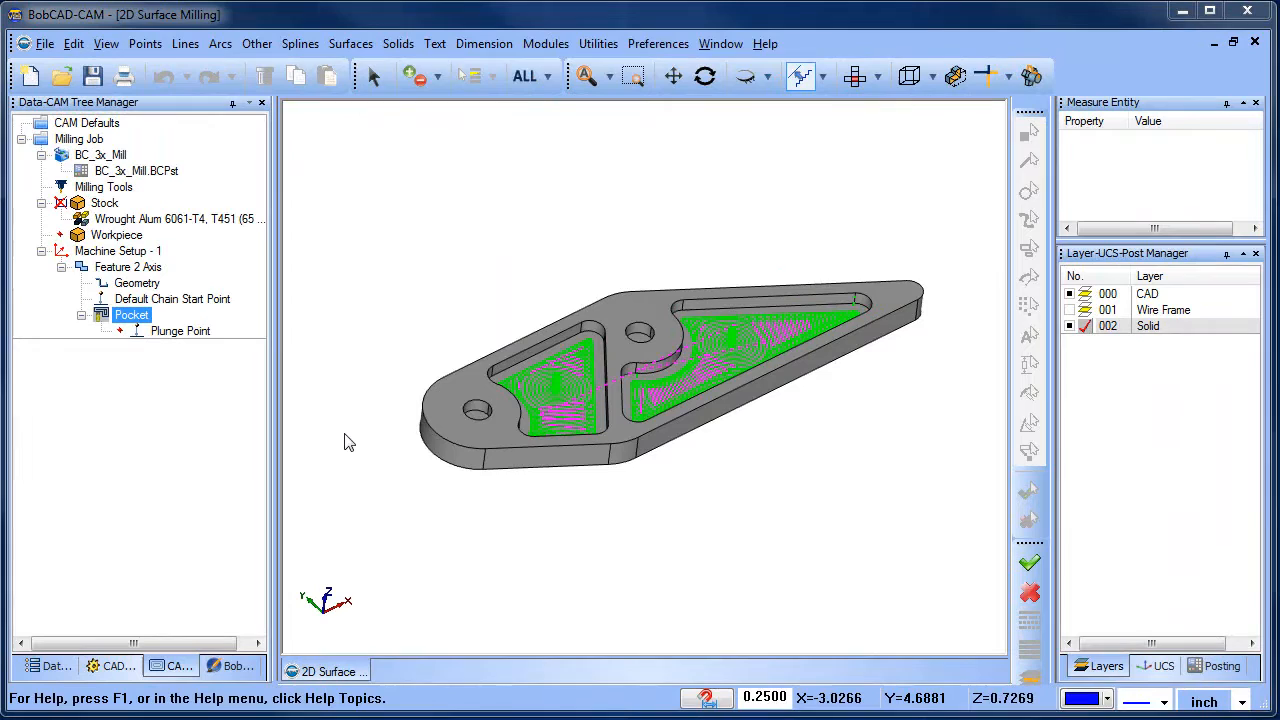
{"action": "left_click", "coordinate": [136, 284]}
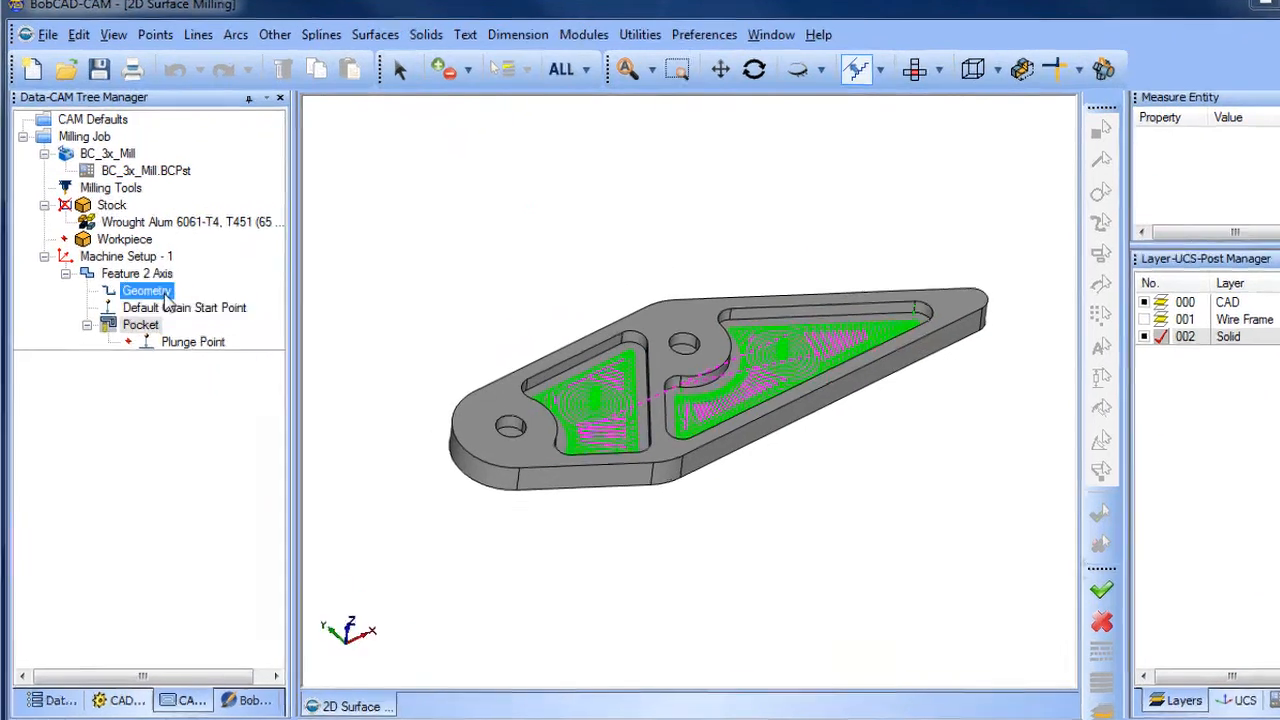
Begin Re/Select on the 2D pocket feature's geometry so its current edges show in red
{"action": "right_click", "coordinate": [148, 290]}
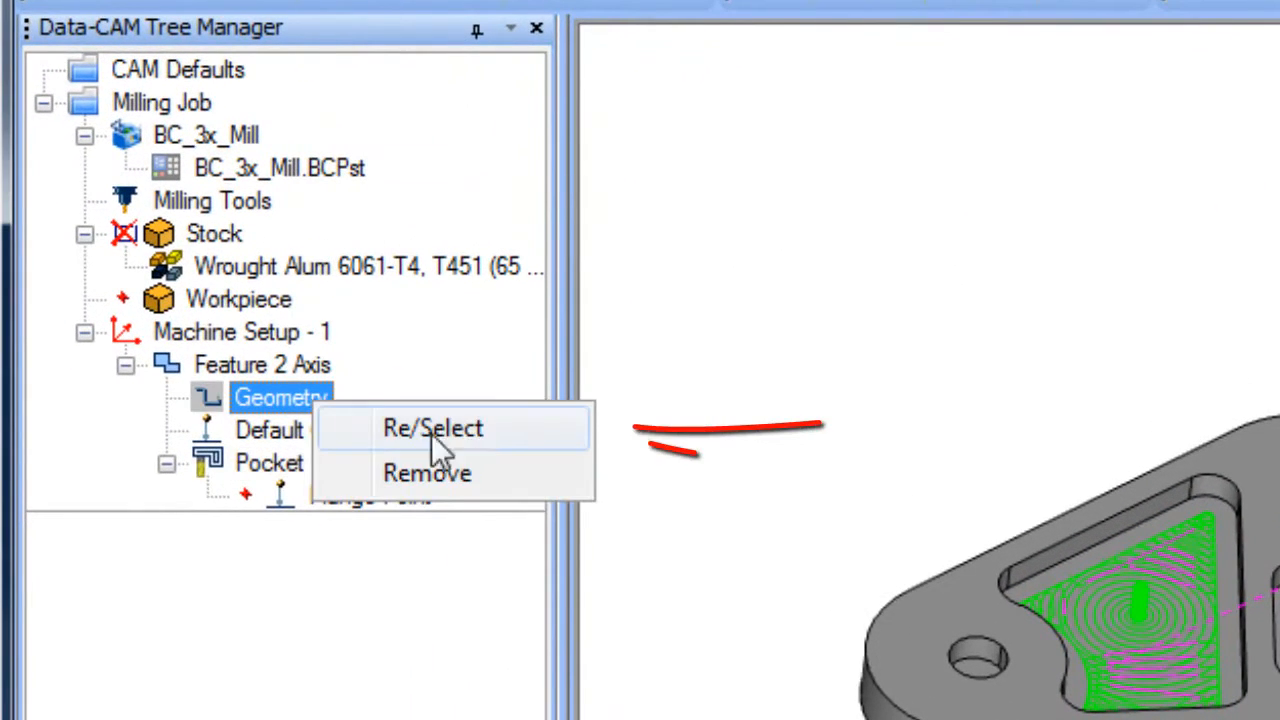
{"action": "left_click", "coordinate": [432, 428]}
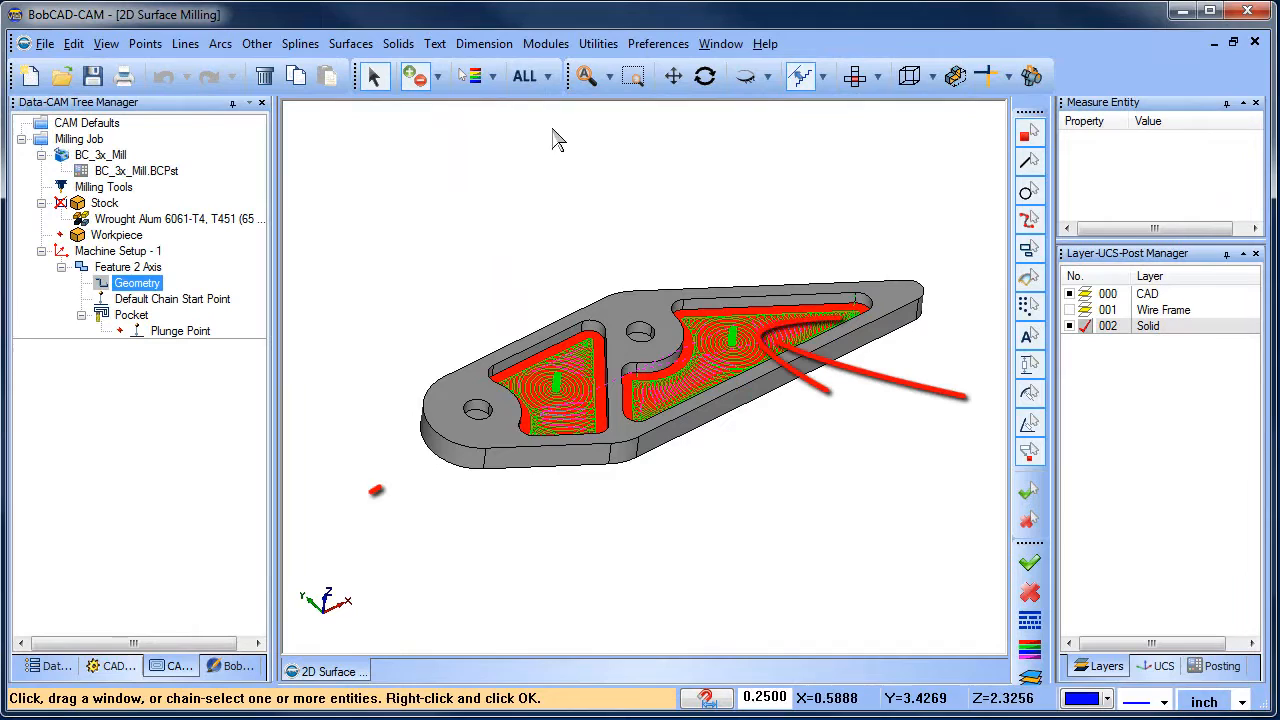
Clear all previously selected pocket geometry via the toolbar's Clear Selection option
{"action": "left_click", "coordinate": [546, 76]}
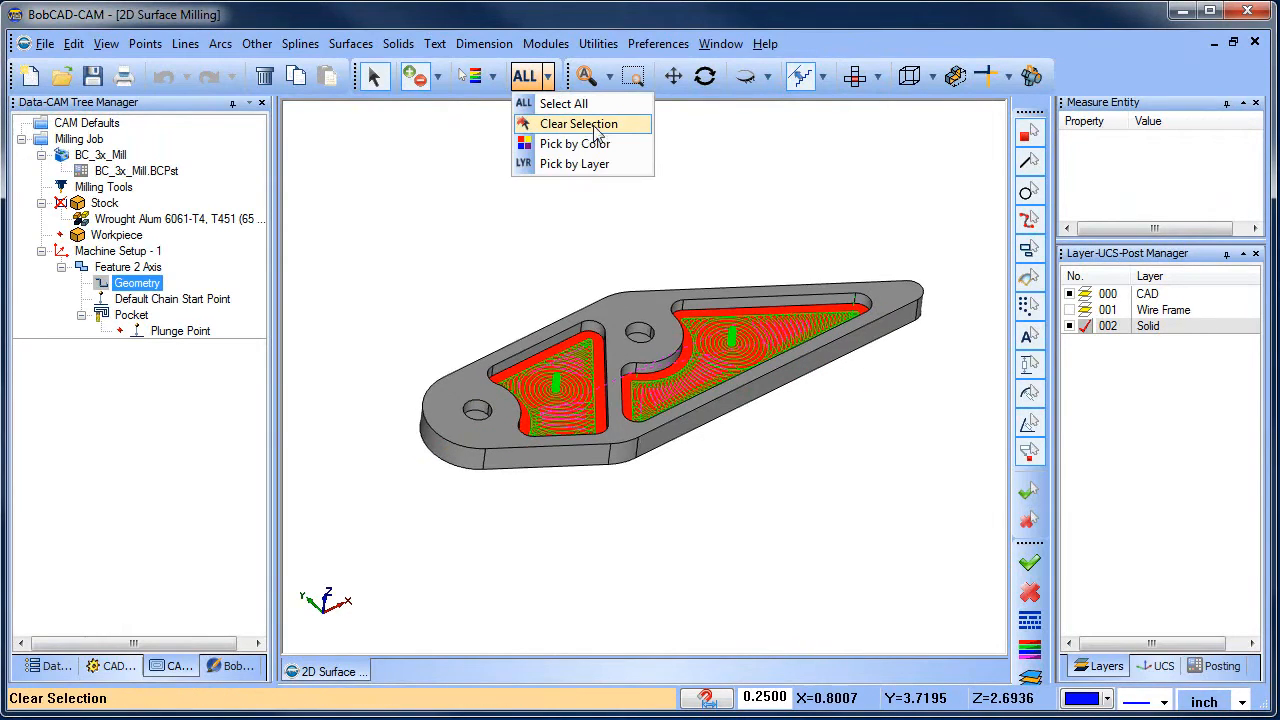
{"action": "left_click", "coordinate": [576, 124]}
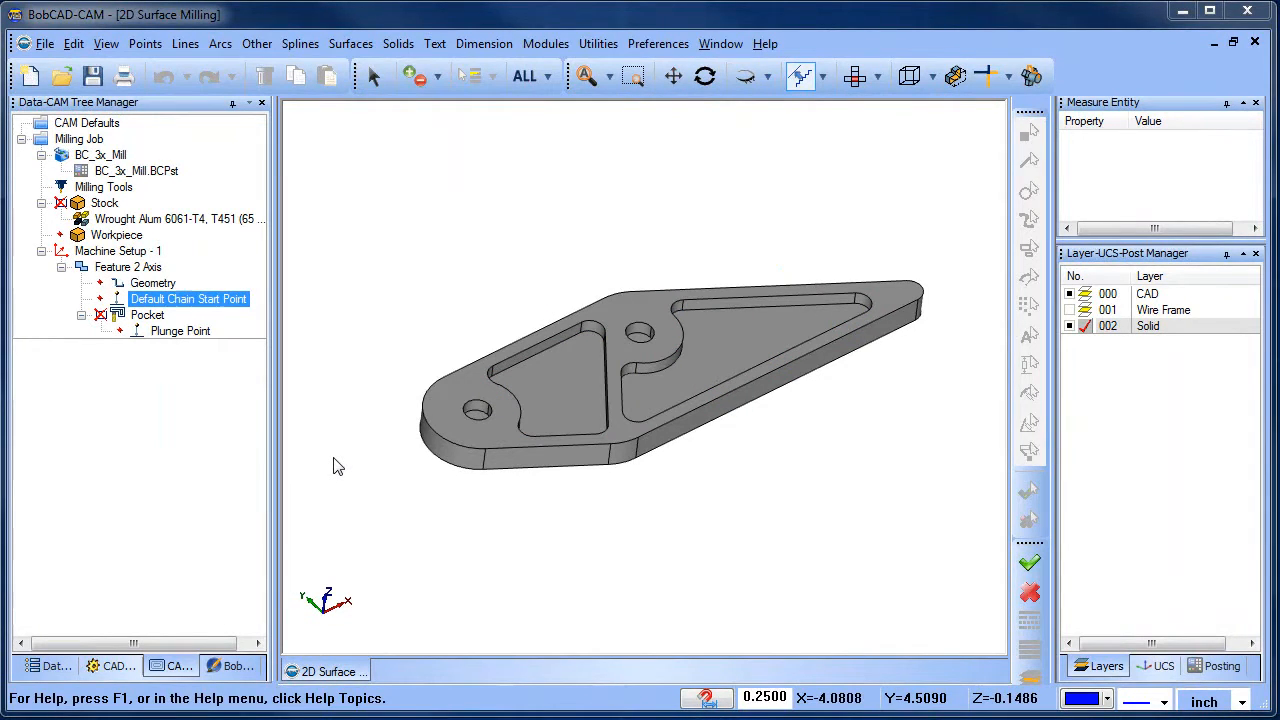
Pick the left pocket's wall surface and take its Constant Z edge as feature geometry
{"action": "left_click", "coordinate": [180, 332]}
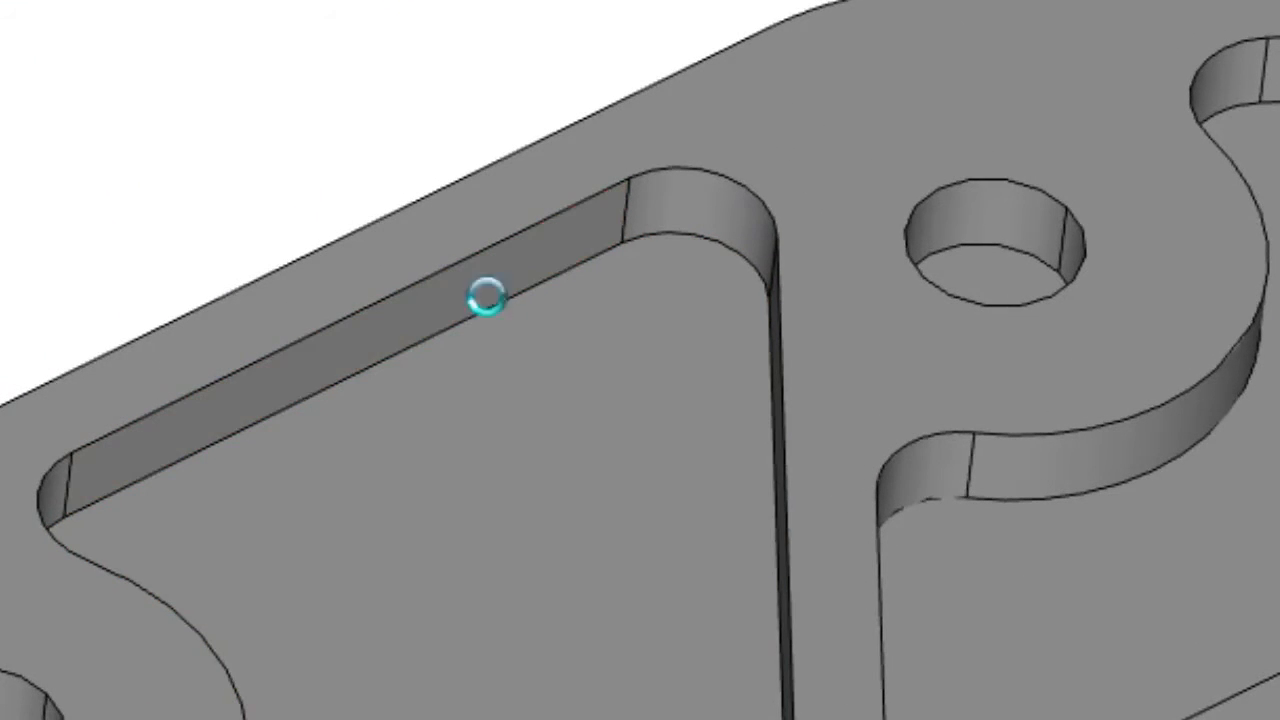
{"action": "left_click", "coordinate": [484, 300]}
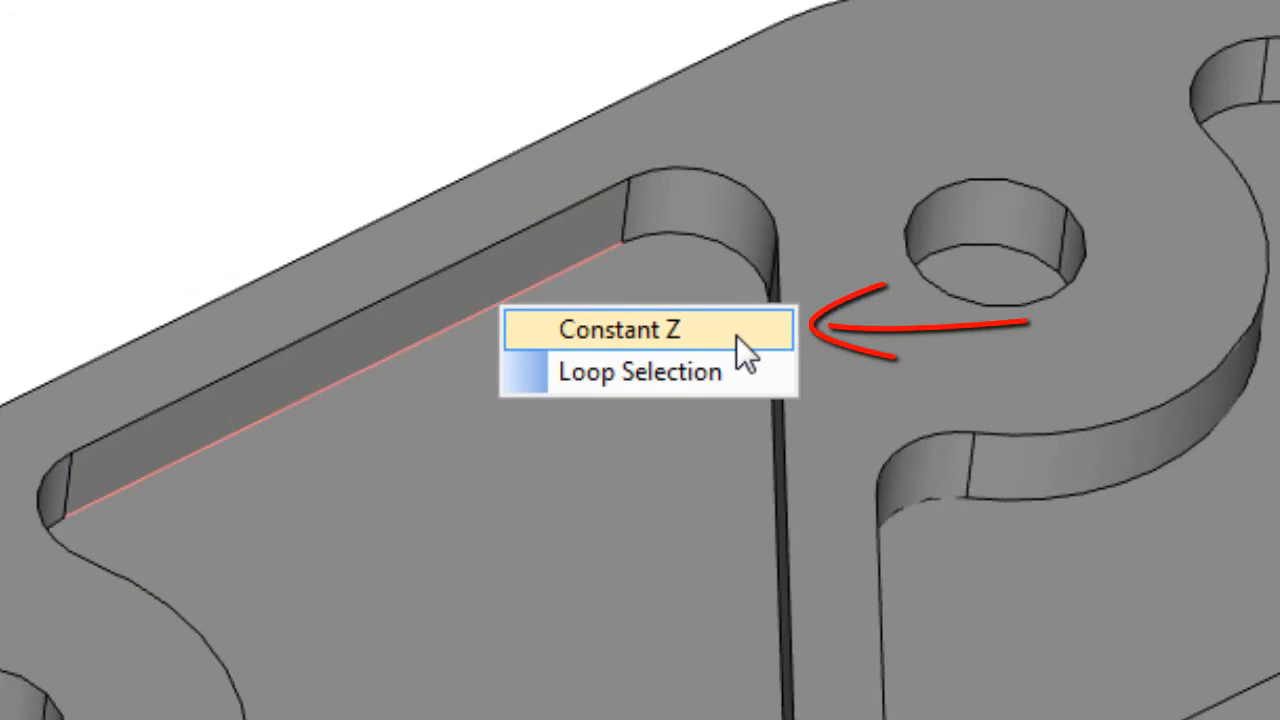
{"action": "left_click", "coordinate": [620, 328]}
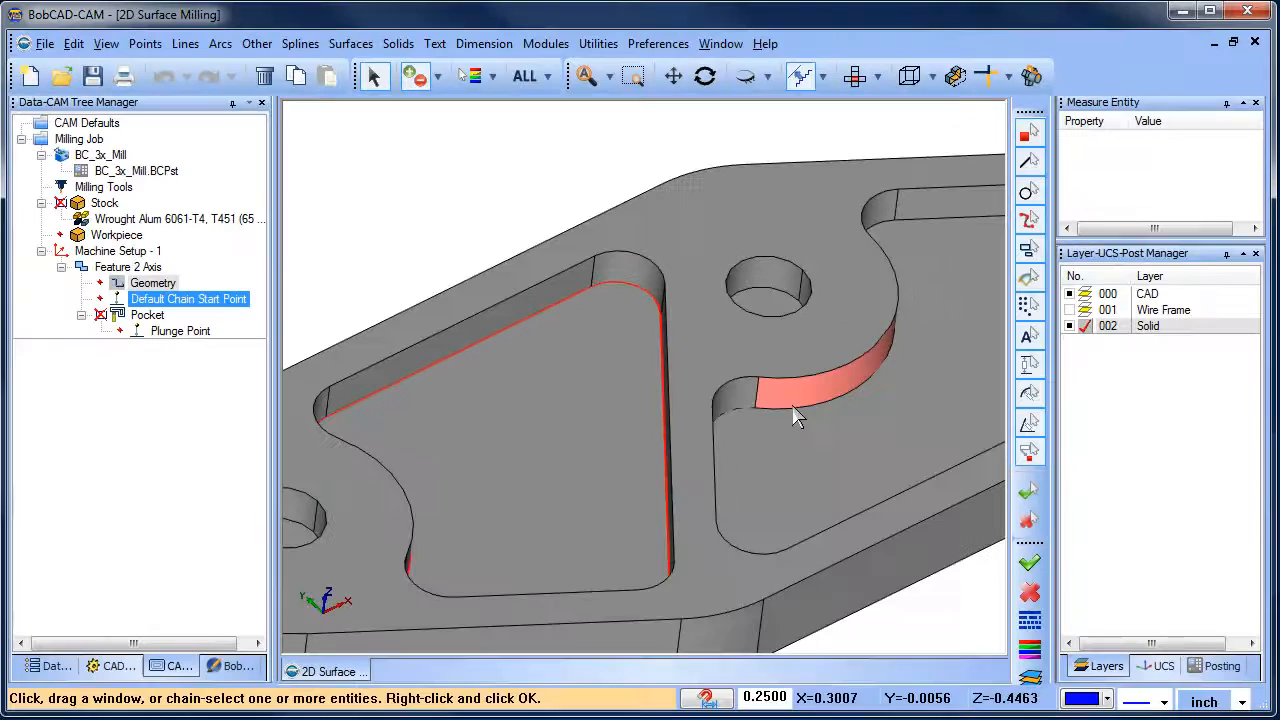
Add the right pocket wall's Constant Z edge and accept both pocket outlines as geometry
{"action": "right_click", "coordinate": [796, 418]}
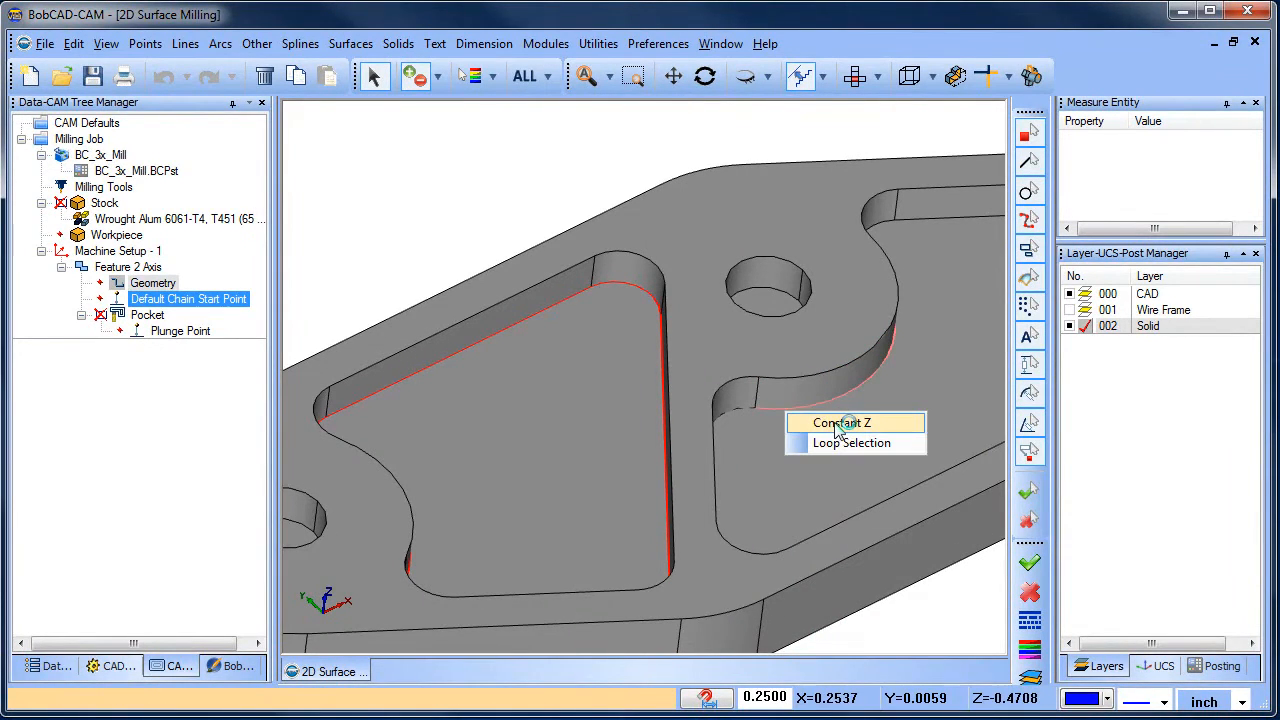
{"action": "left_click", "coordinate": [840, 422]}
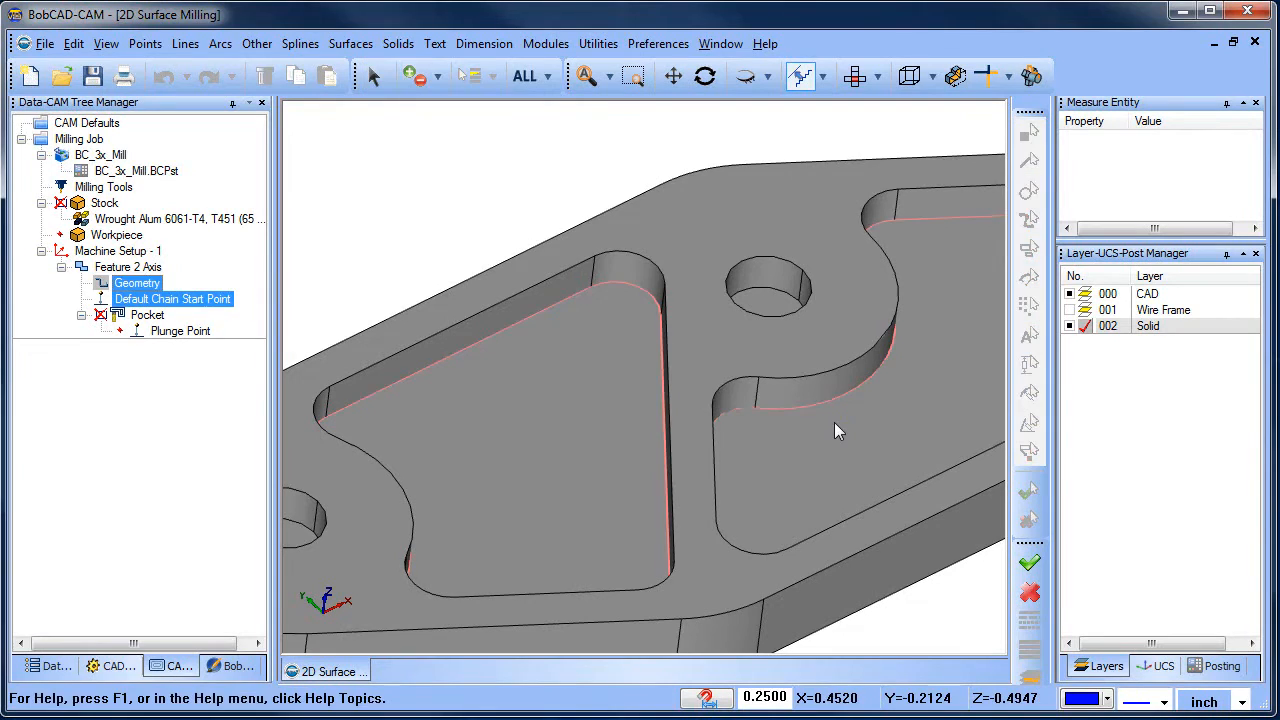
{"action": "left_click", "coordinate": [148, 316]}
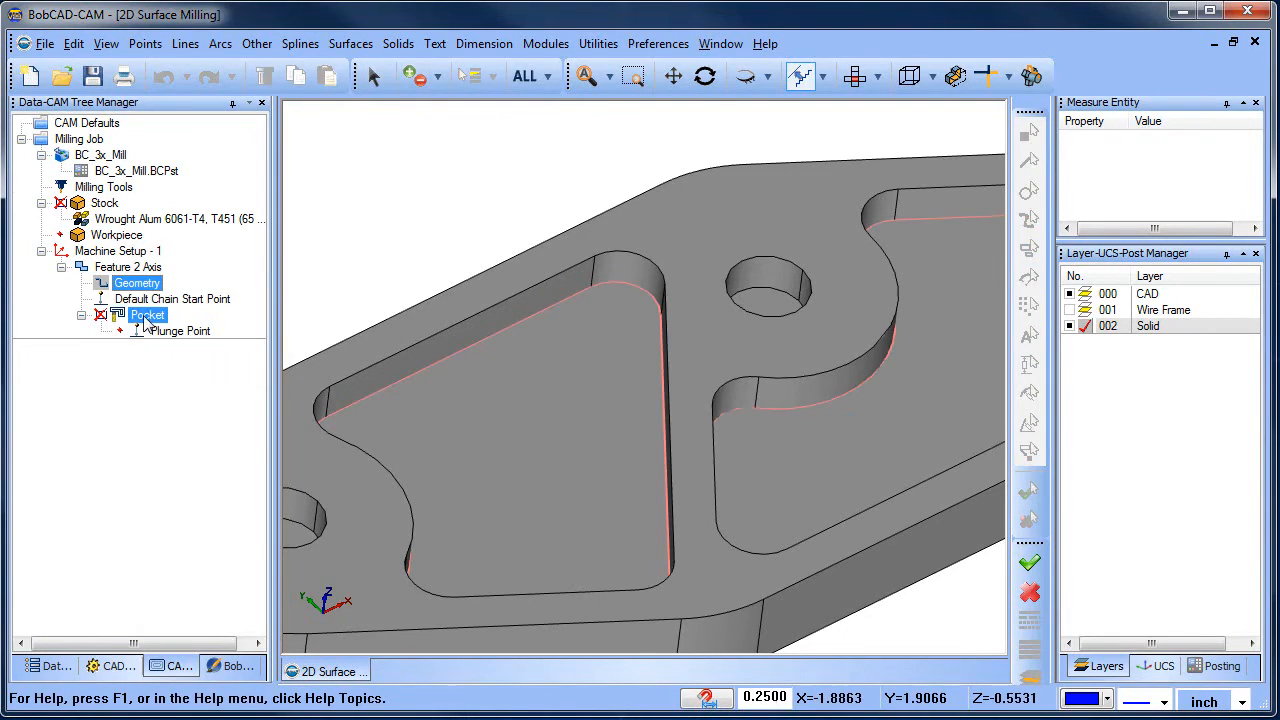